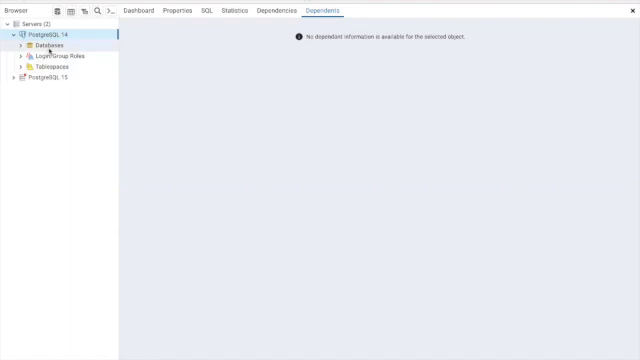
Expand PostgreSQL 14 > Databases to list the six databases, including Fresh.
left_click(47, 47)
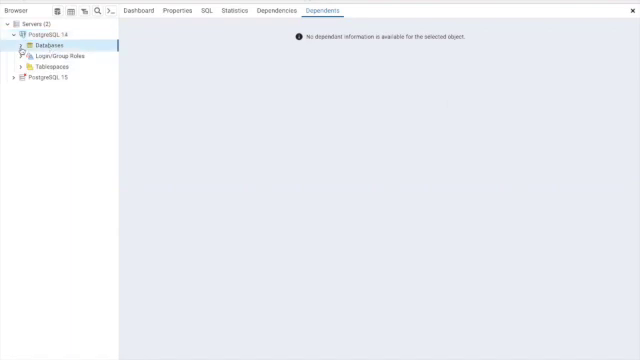
left_click(21, 45)
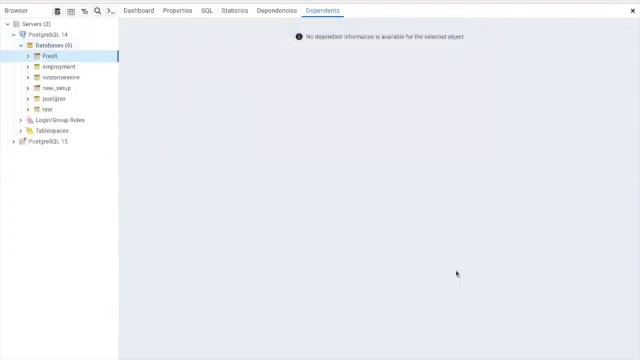
Expand Fresh > Schemas > public and bring up the Tables group's actions.
left_click(25, 67)
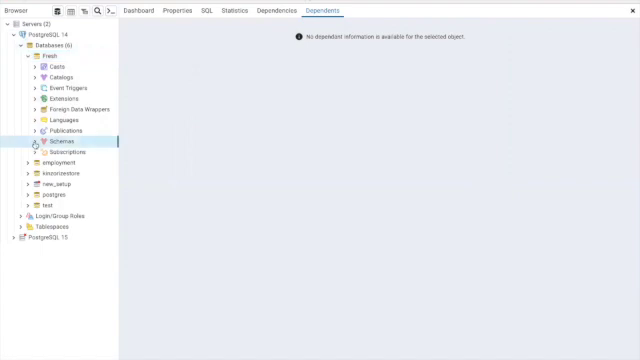
left_click(30, 140)
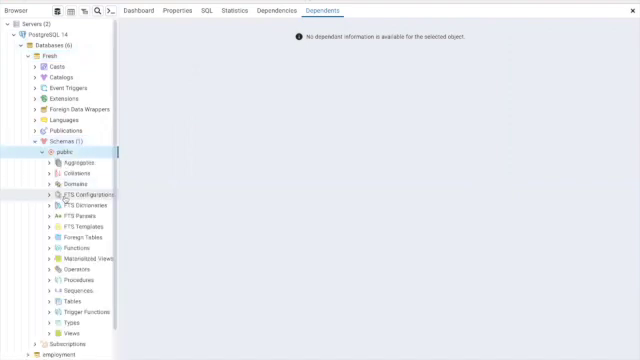
mouse_move(70, 300)
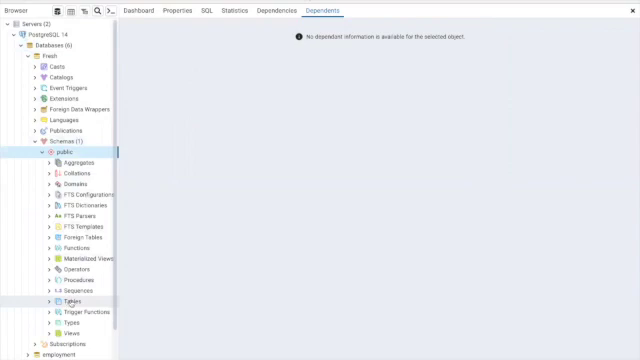
right_click(70, 301)
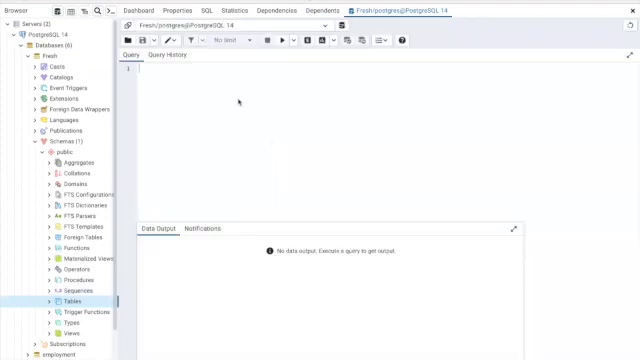
mouse_move(267, 150)
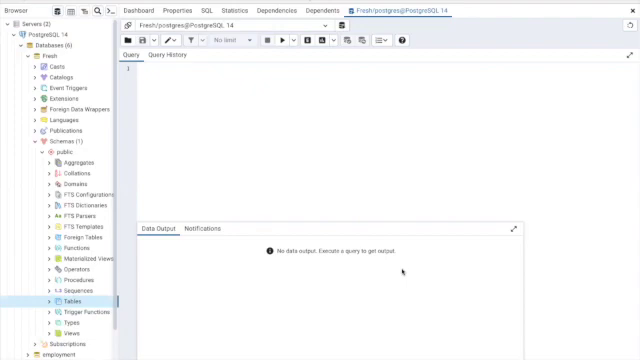
mouse_move(402, 272)
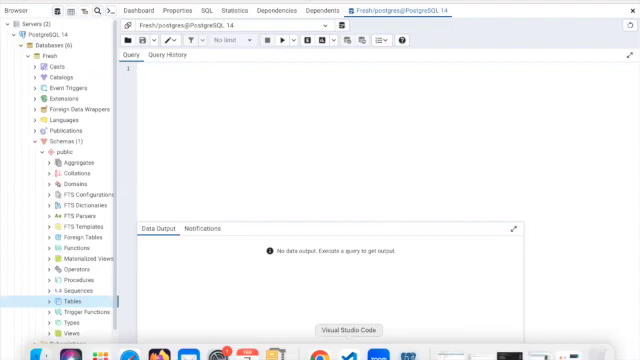
Switch to VS Code and reach the CREATE TABLE employee statement below employee_data_4.csv's rows.
left_click(333, 330)
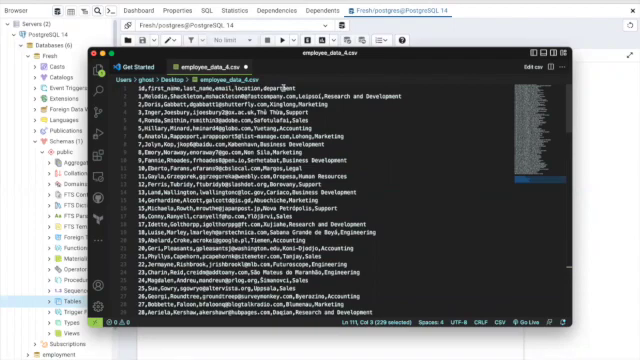
scroll("down", 3)
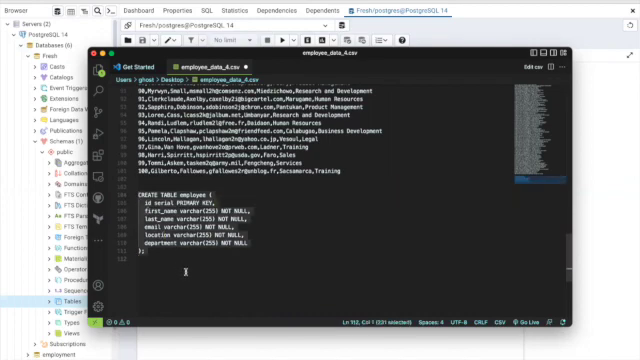
mouse_move(470, 100)
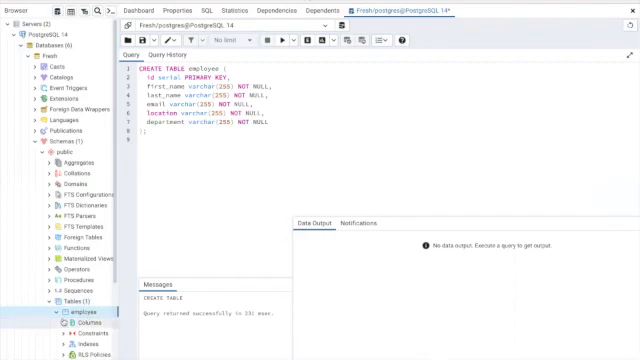
Expand the new employee table's Columns to confirm its six columns.
left_click(47, 324)
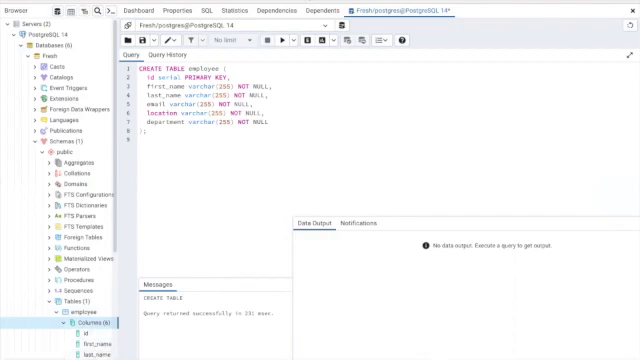
scroll("down", 3)
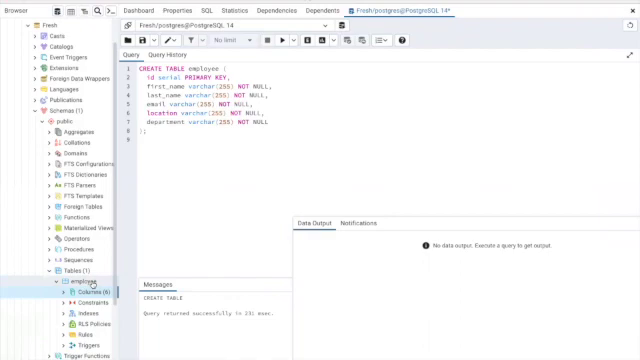
From employee's Import/Export Data dialog, choose employee_data_4.csv as the import file.
right_click(66, 288)
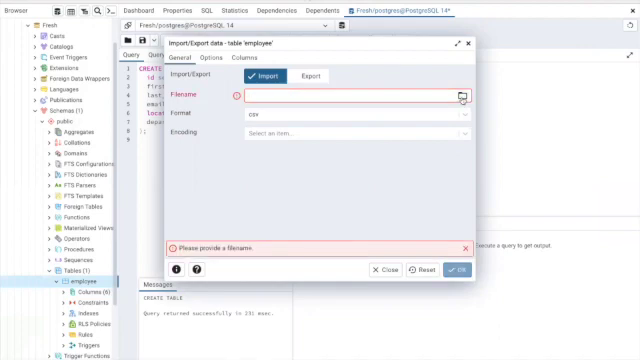
left_click(457, 95)
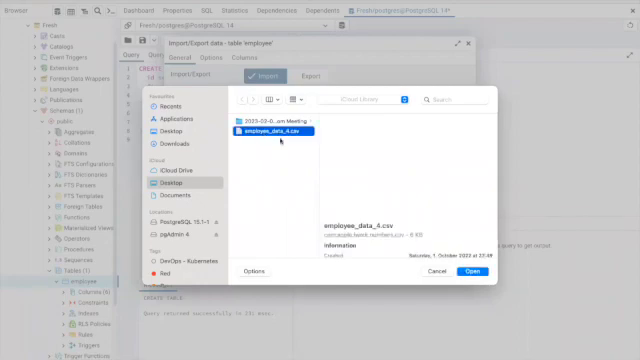
left_click(284, 129)
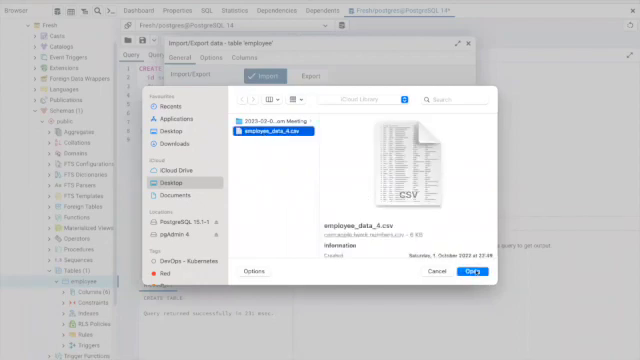
left_click(466, 270)
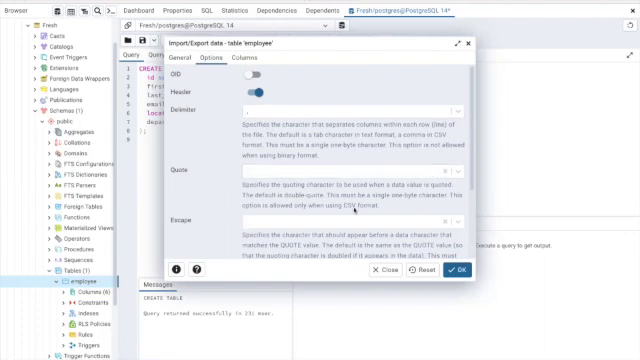
Keep Header on and comma delimiter, then confirm OK to import the CSV into employee.
scroll("down", 3)
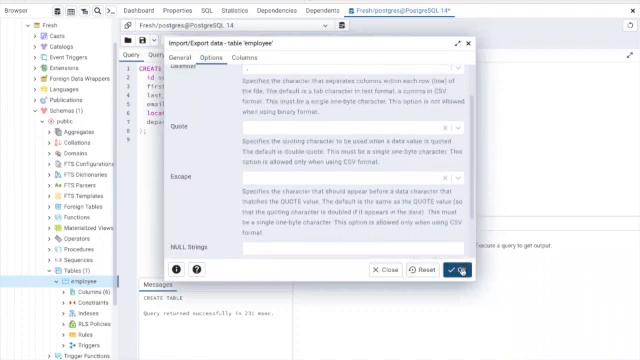
left_click(462, 270)
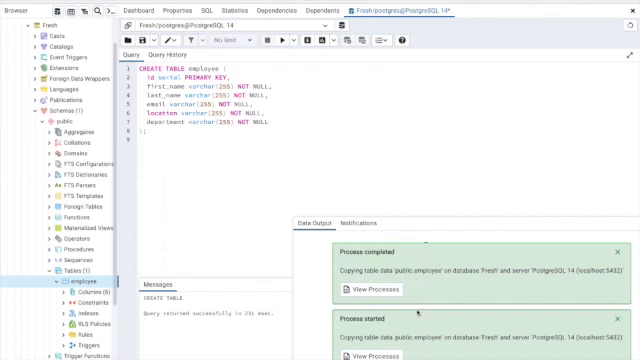
mouse_move(420, 318)
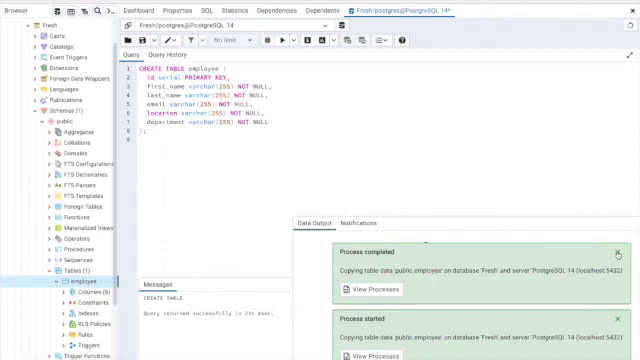
Dismiss the 'Process completed' import notification.
left_click(608, 240)
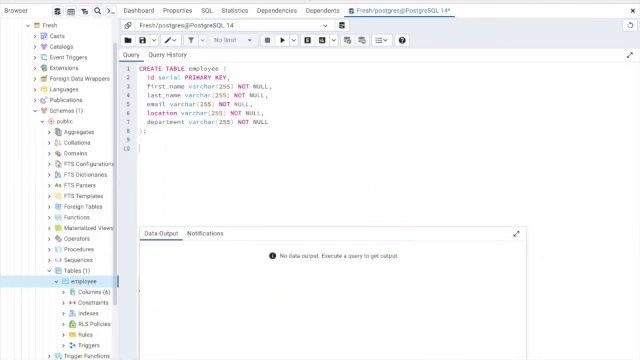
Write SELECT * FROM EMPLOYEE; on line 10 of the Query Tool.
type("SELE")
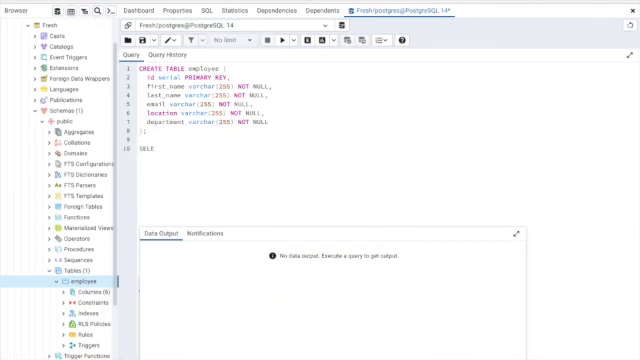
type("CT")
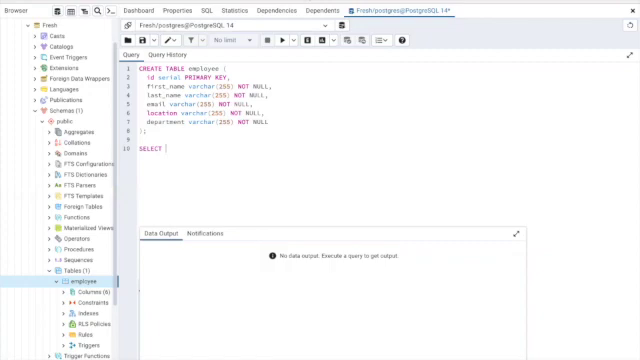
type("* FROM")
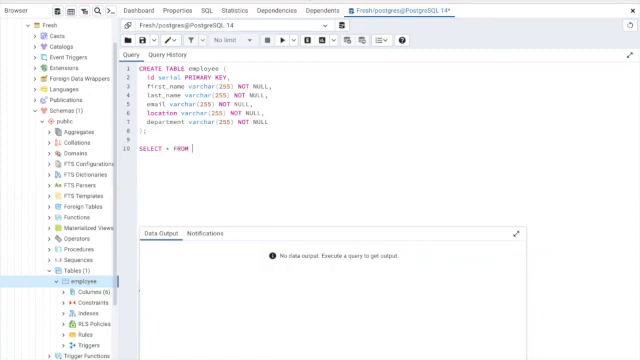
type("em")
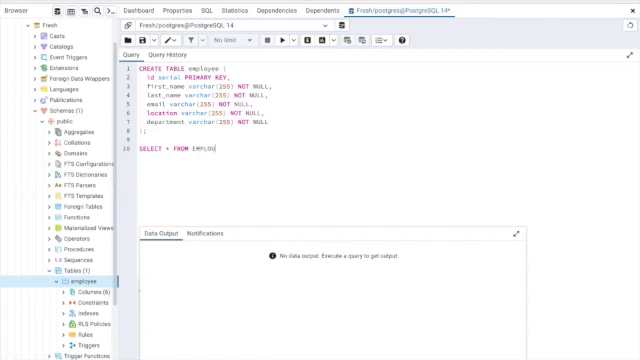
type("YEE;")
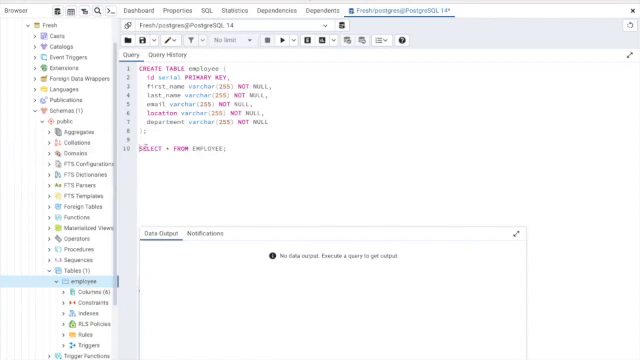
mouse_move(285, 40)
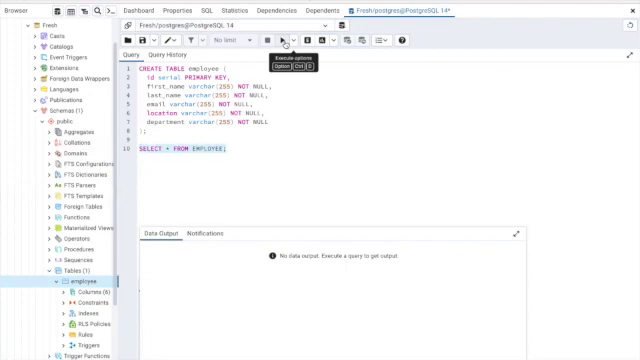
Execute the query and scroll through the imported employee rows in Data Output.
left_click(279, 40)
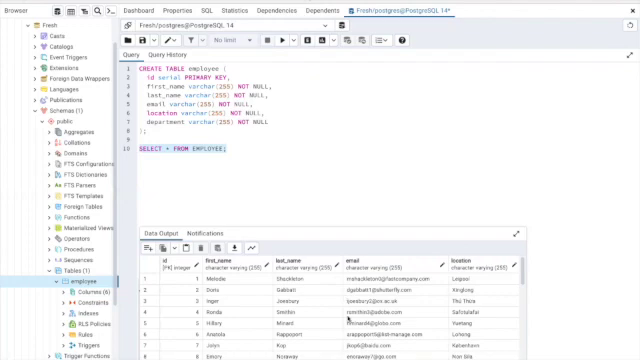
scroll("down", 3)
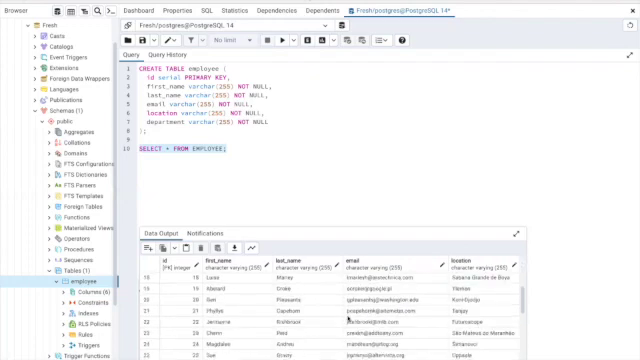
scroll("down", 3)
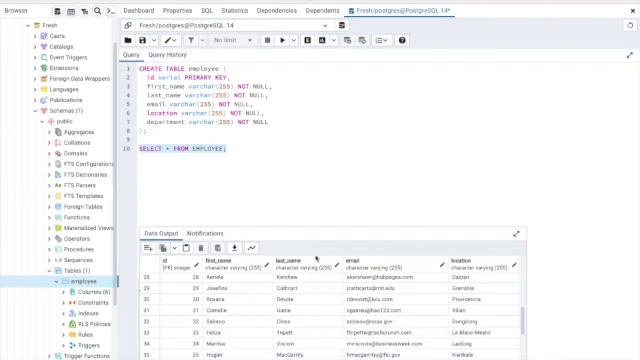
mouse_move(318, 252)
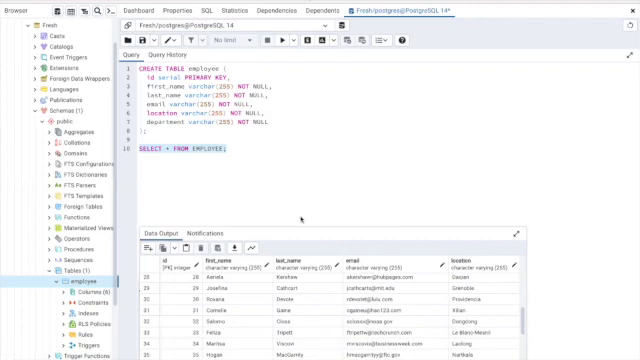
mouse_move(312, 258)
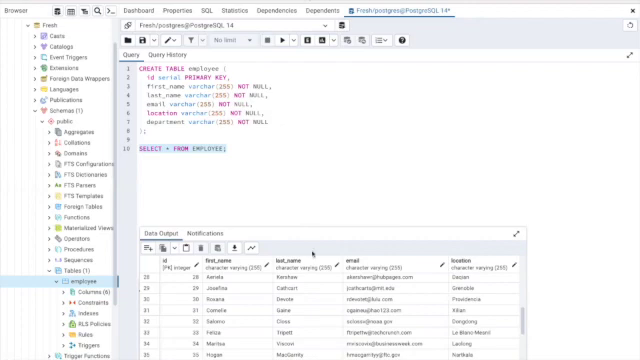